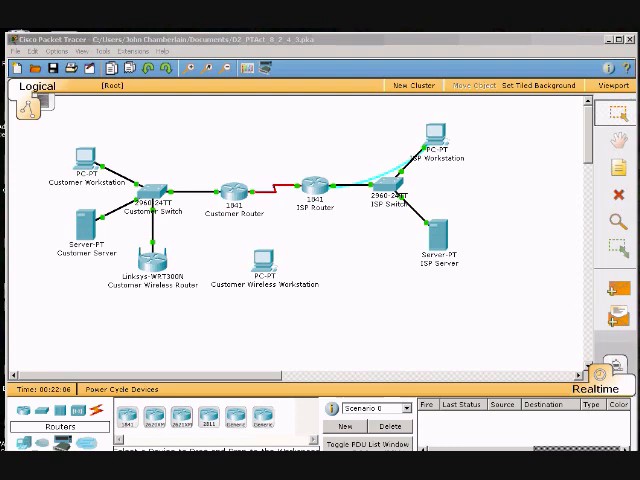
pyautogui.moveTo(492, 188)
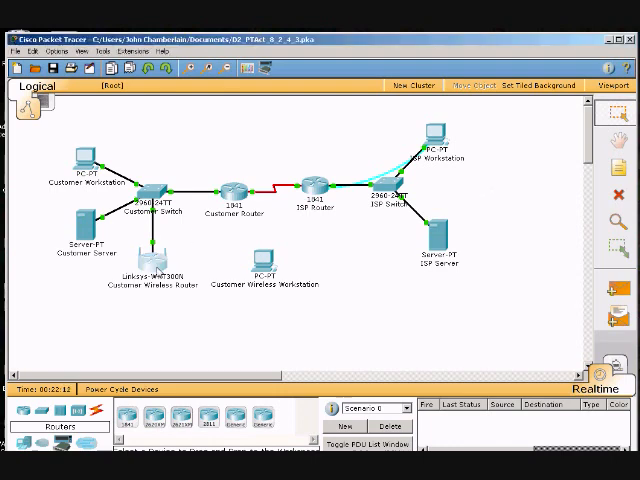
# - Open the Customer Wireless Router's GUI setup page showing its static IP internet settings
pyautogui.doubleClick(148, 253)
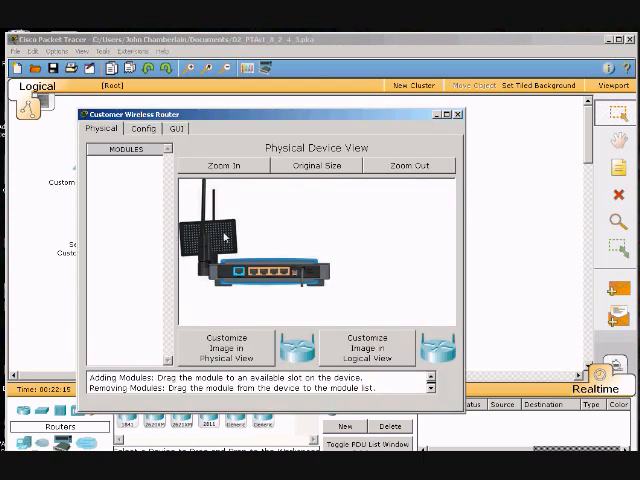
pyautogui.moveTo(225, 132)
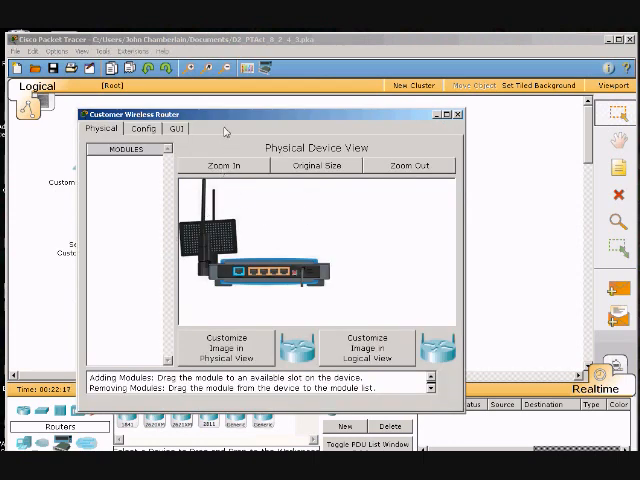
pyautogui.click(176, 128)
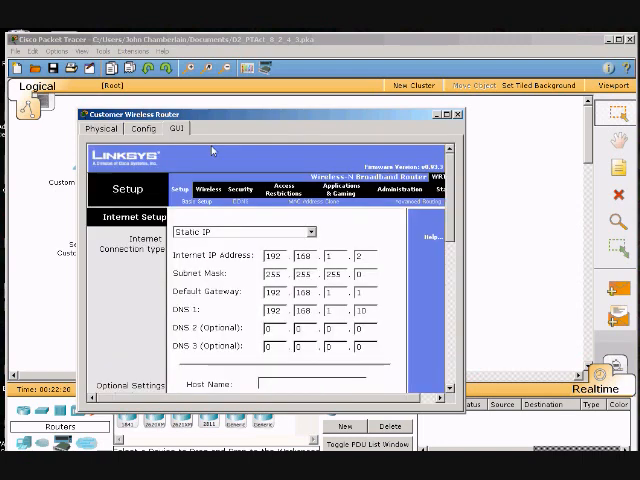
pyautogui.moveTo(273, 162)
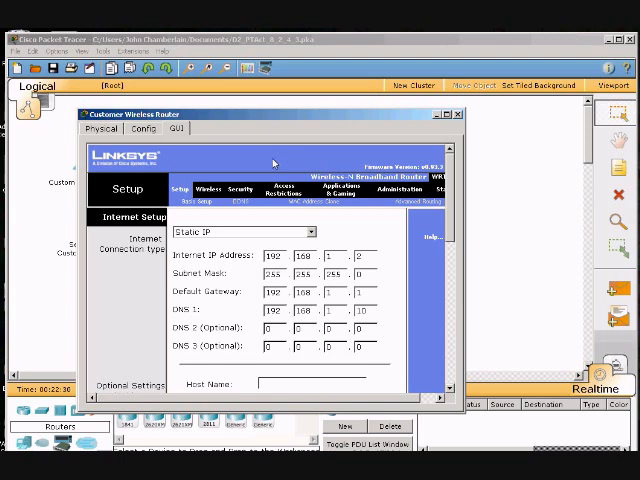
pyautogui.scroll(-3)
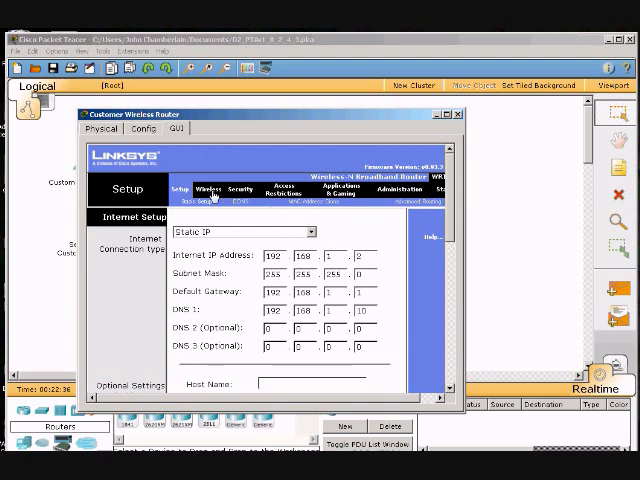
# - Replace the router's Default SSID with CustomerWireless on the Wireless settings page
pyautogui.click(211, 189)
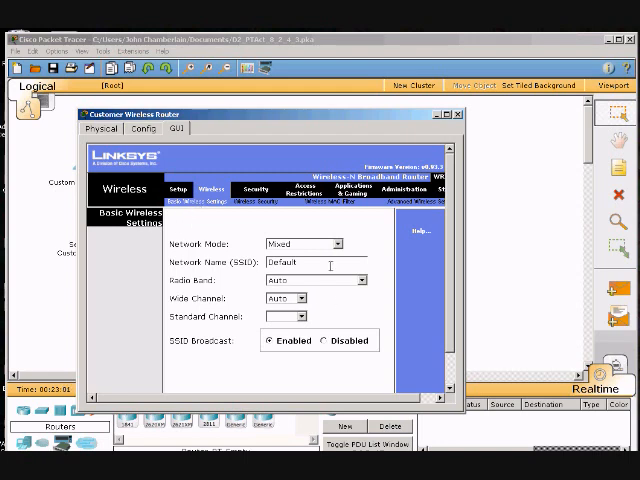
pyautogui.moveTo(337, 323)
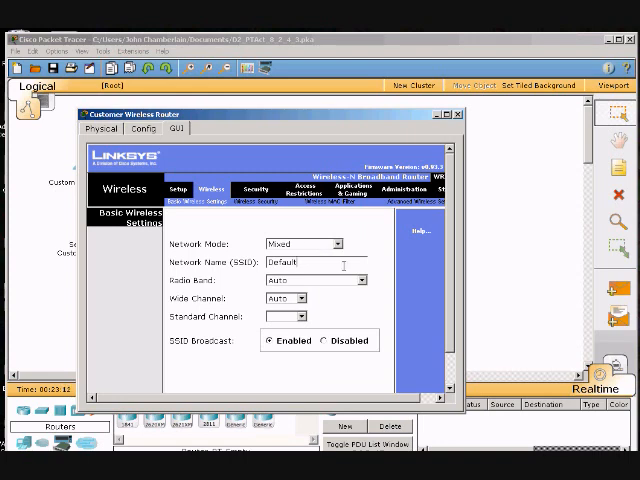
pyautogui.tripleClick(315, 263)
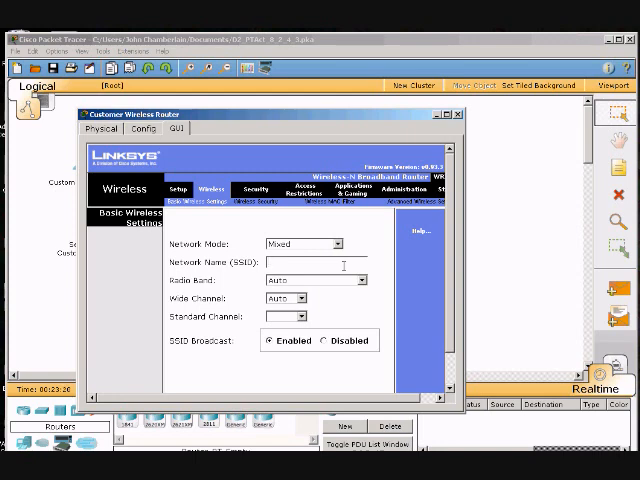
pyautogui.write('Customer')
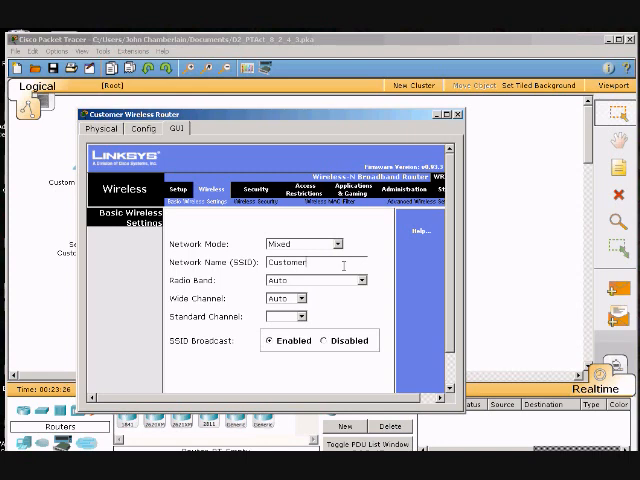
pyautogui.write('W')
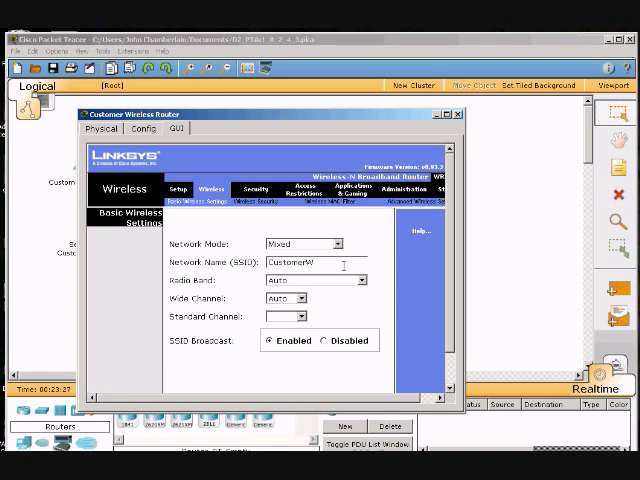
pyautogui.write('ireless')
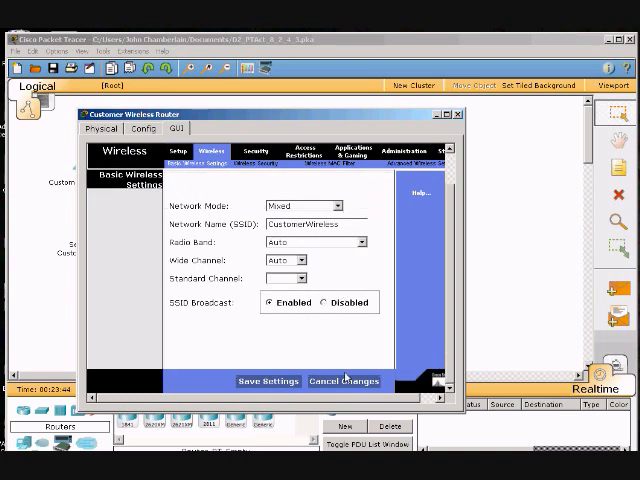
pyautogui.moveTo(358, 347)
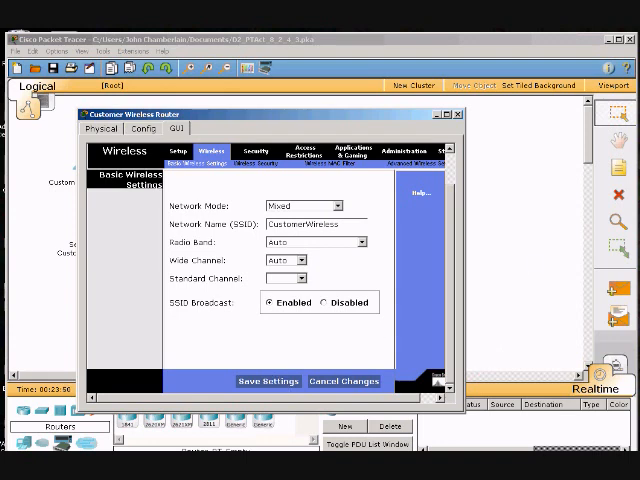
pyautogui.moveTo(329, 264)
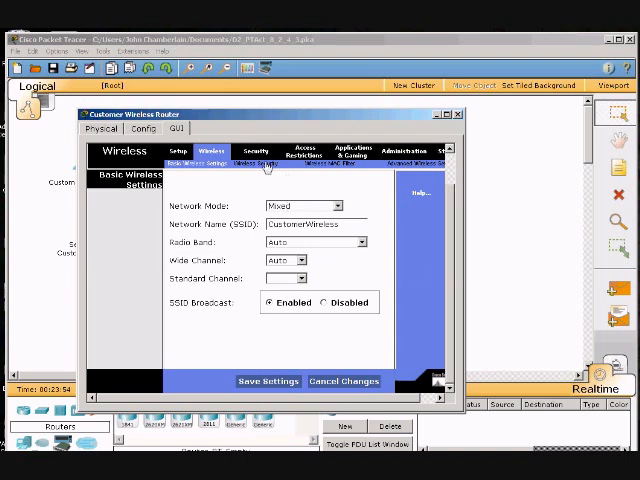
pyautogui.click(251, 163)
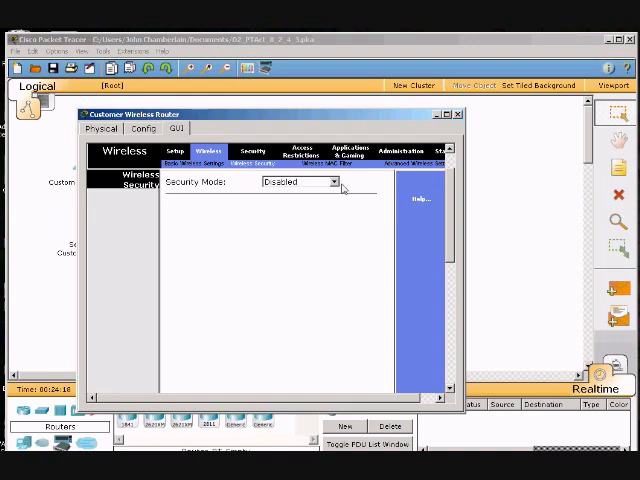
pyautogui.click(332, 182)
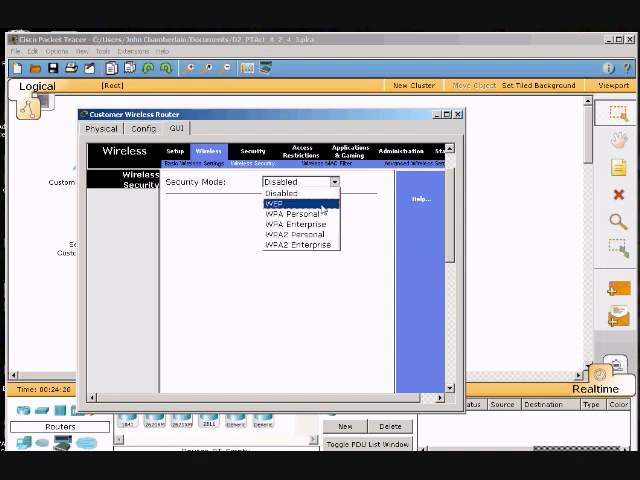
pyautogui.click(284, 200)
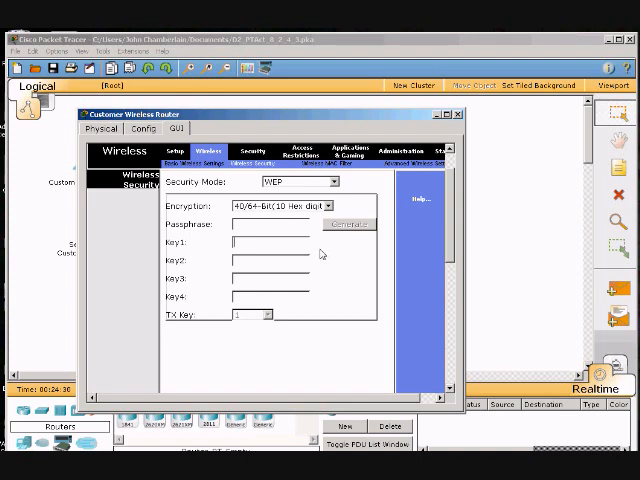
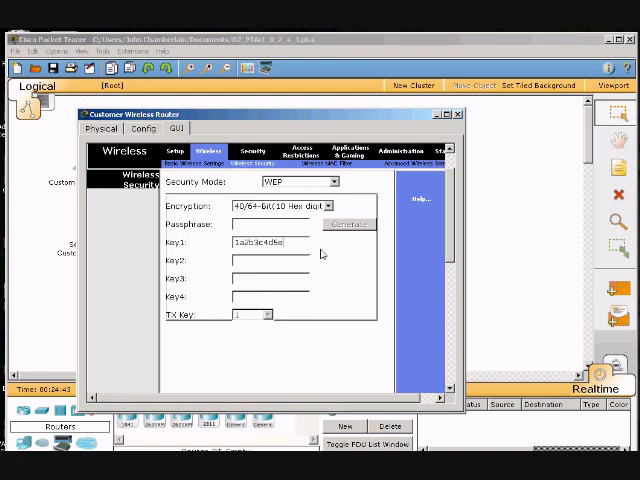
pyautogui.moveTo(473, 225)
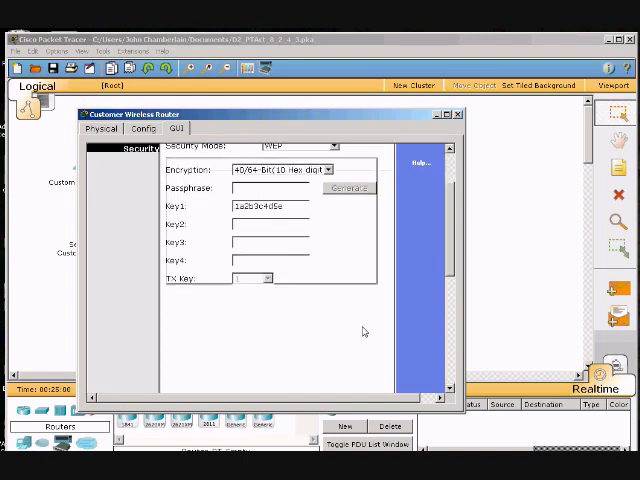
pyautogui.scroll(-3)
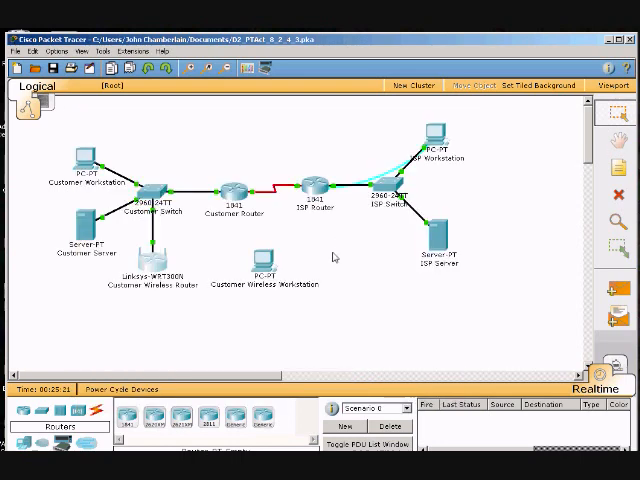
pyautogui.moveTo(505, 302)
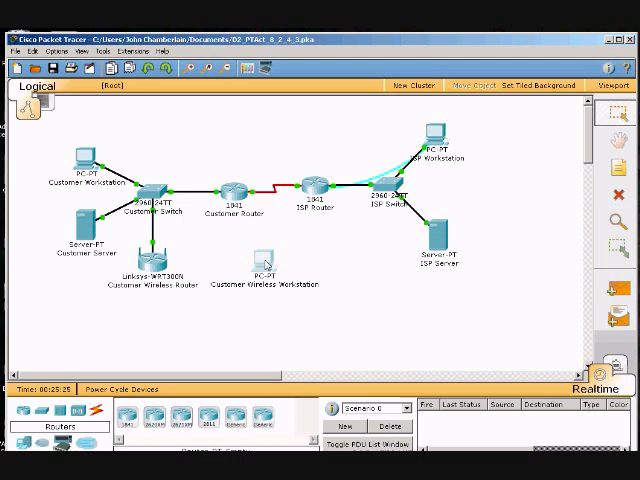
# - Open the Customer Wireless Workstation's Config tab global settings, cancelling the Customize Image dialog
pyautogui.doubleClick(261, 262)
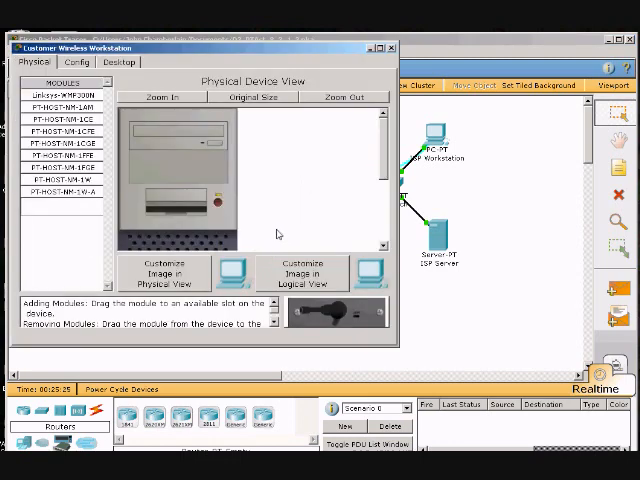
pyautogui.click(162, 273)
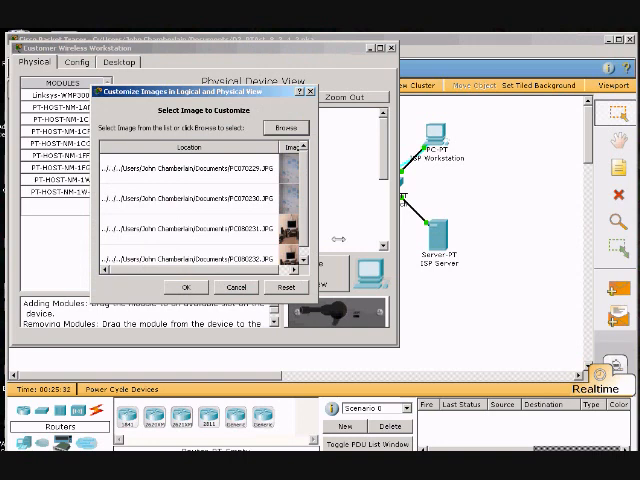
pyautogui.click(235, 287)
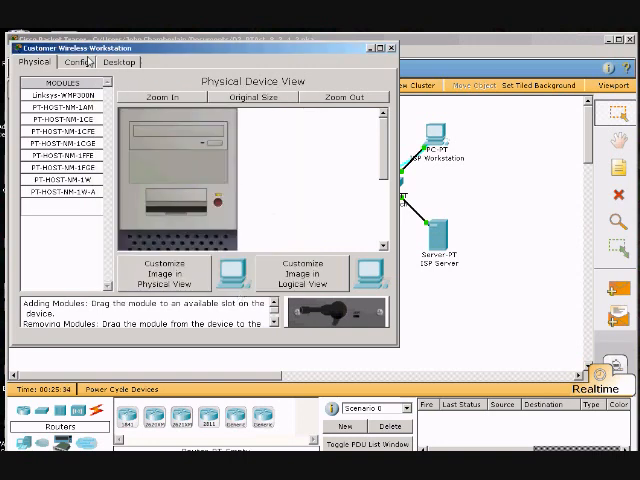
pyautogui.click(76, 62)
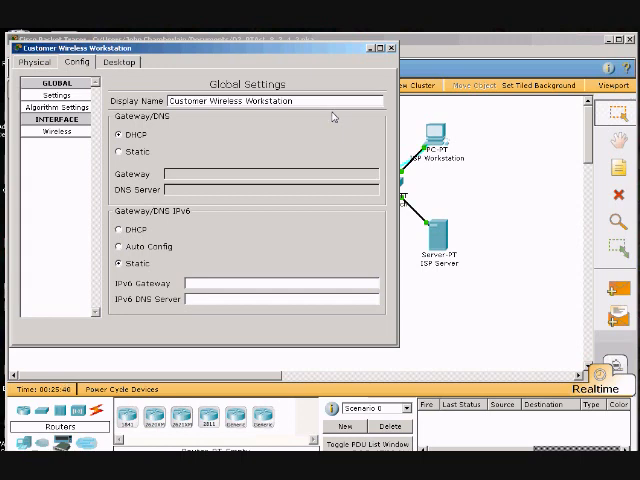
pyautogui.moveTo(261, 119)
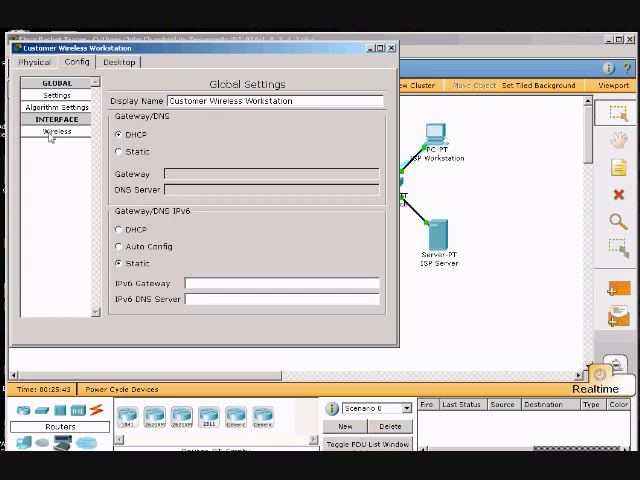
# - Enter CustomerWireless as the SSID on the workstation's Wireless interface
pyautogui.click(50, 132)
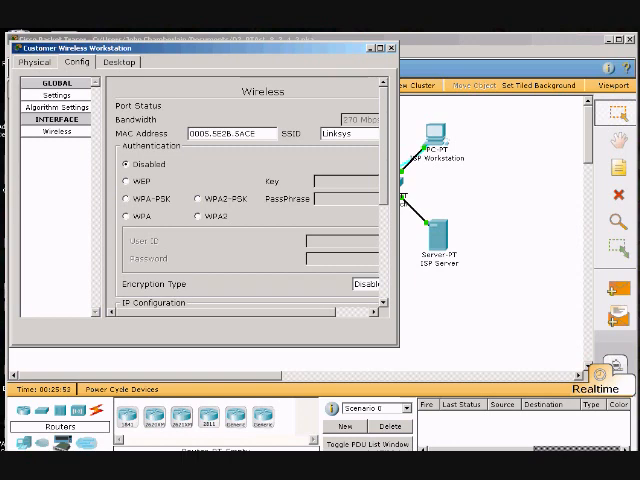
pyautogui.moveTo(285, 184)
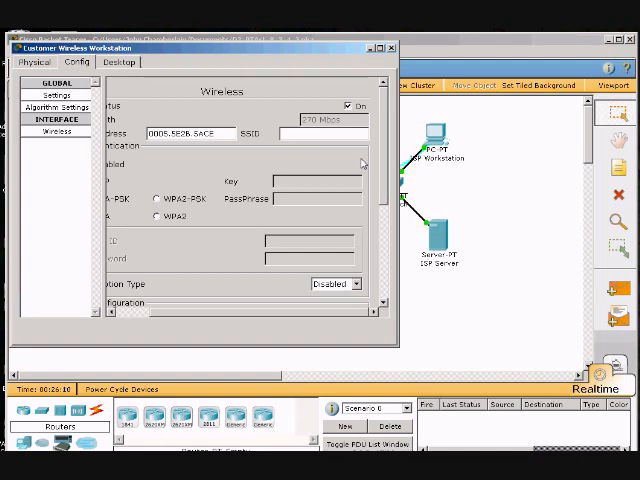
pyautogui.write('c')
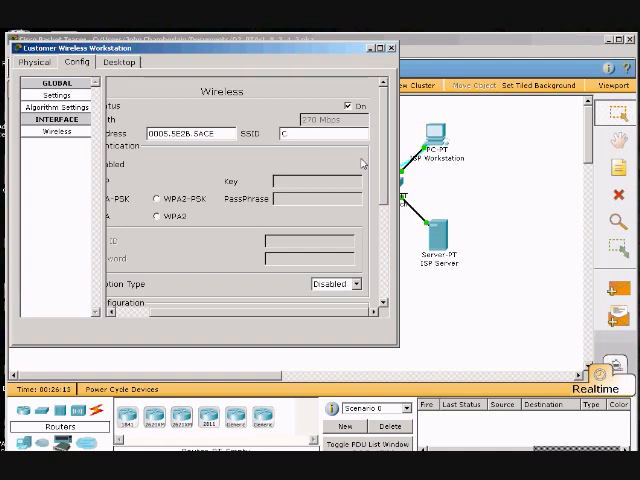
pyautogui.write('ustomerWireless')
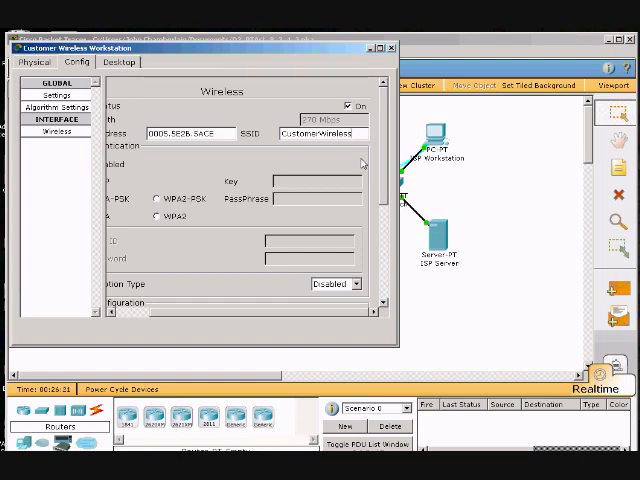
pyautogui.moveTo(528, 207)
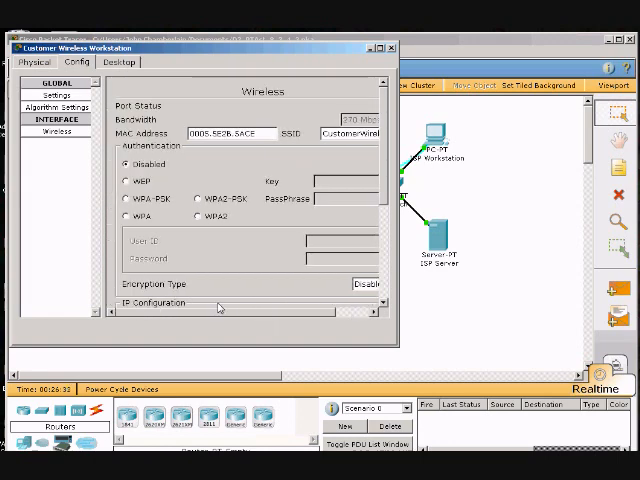
pyautogui.click(122, 181)
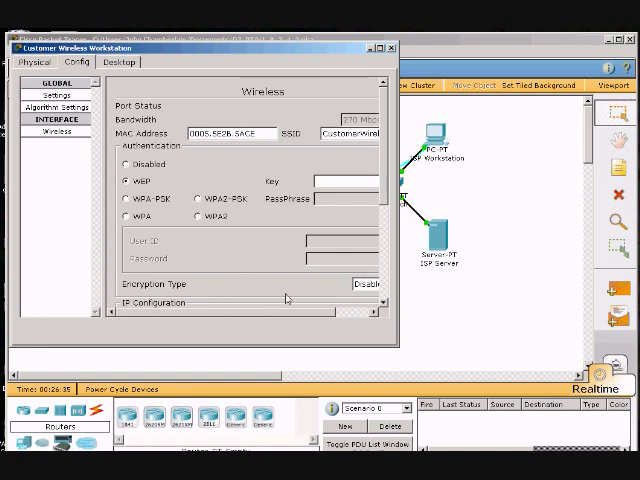
pyautogui.click(330, 179)
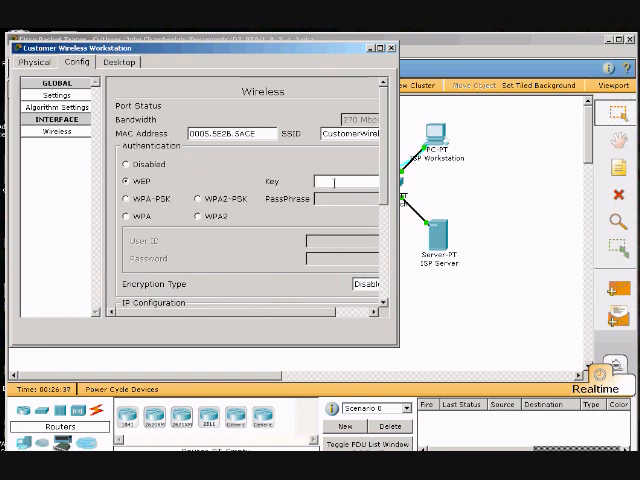
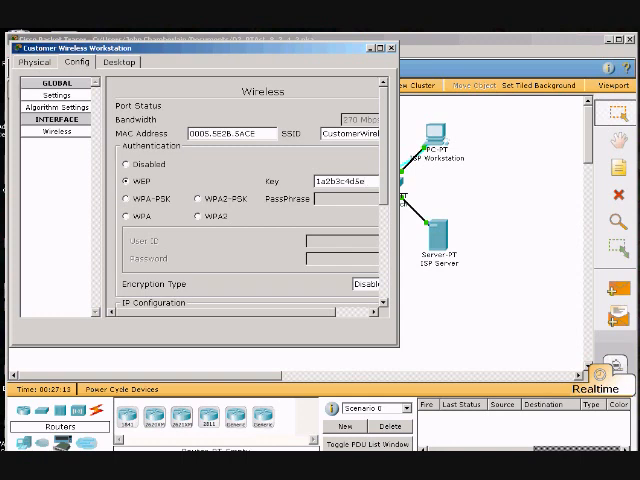
# - Scroll down to confirm the wireless IP configuration is set to DHCP
pyautogui.scroll(-3)
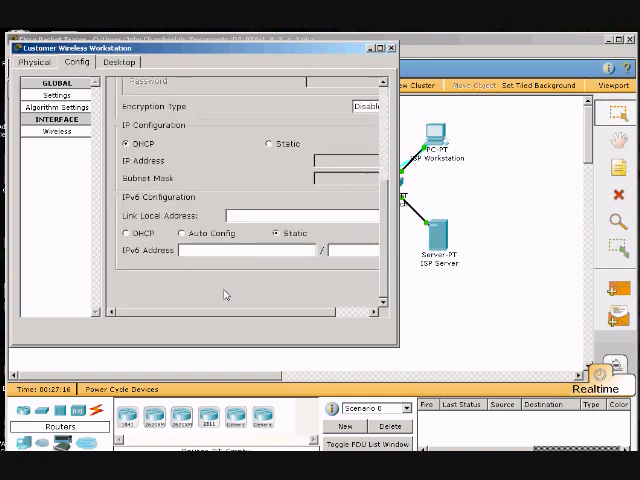
pyautogui.moveTo(291, 340)
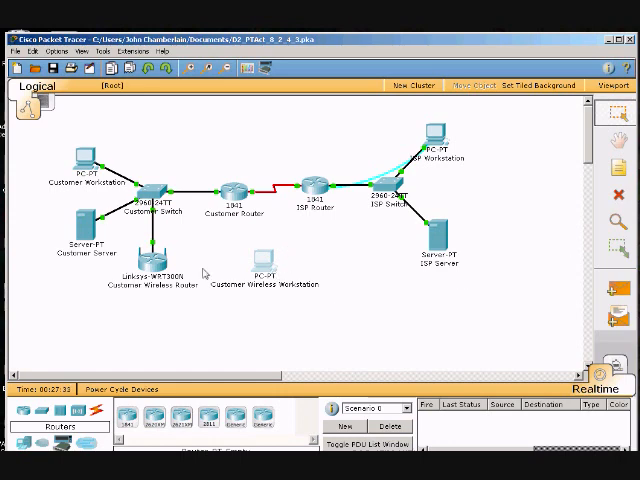
pyautogui.doubleClick(263, 270)
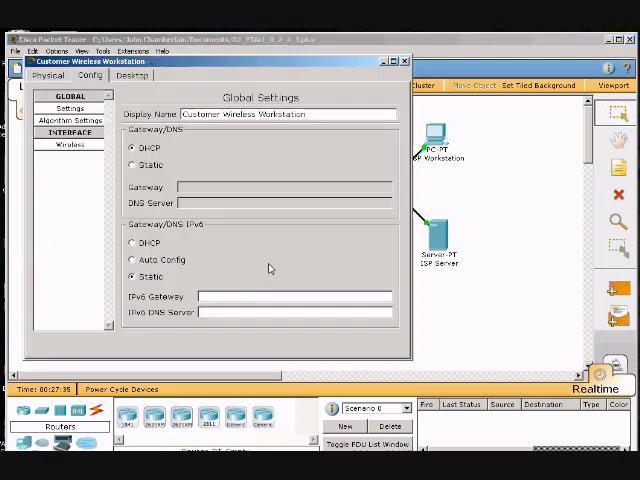
pyautogui.moveTo(296, 232)
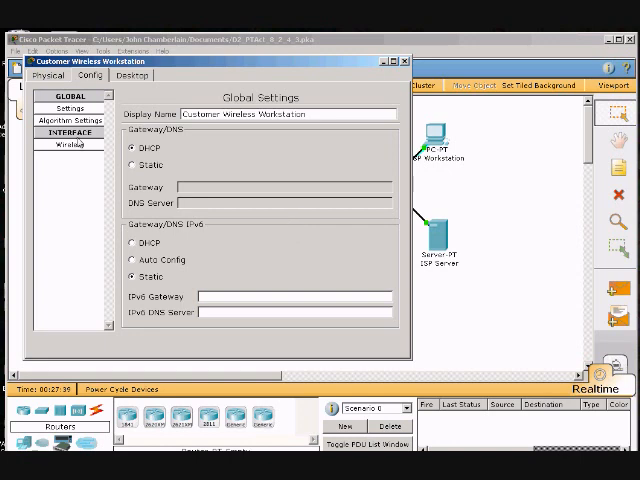
pyautogui.click(65, 146)
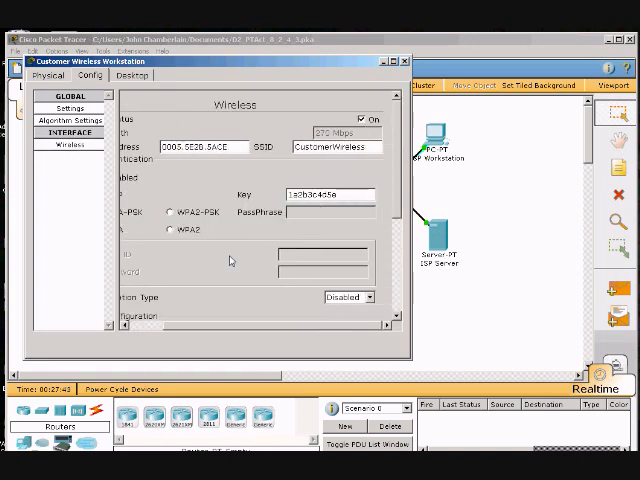
pyautogui.scroll(-3)
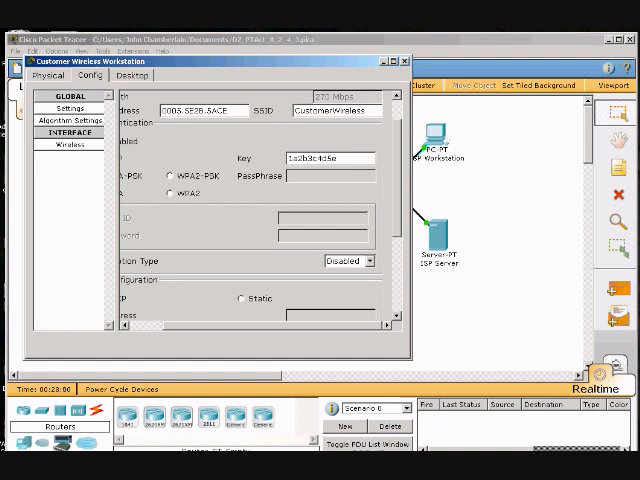
pyautogui.click(404, 62)
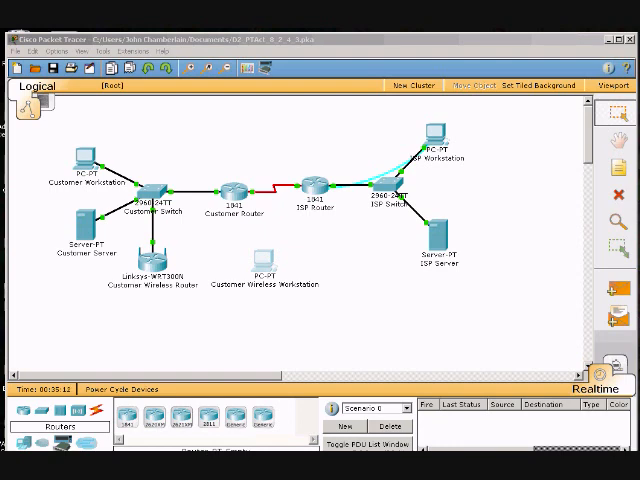
pyautogui.moveTo(326, 285)
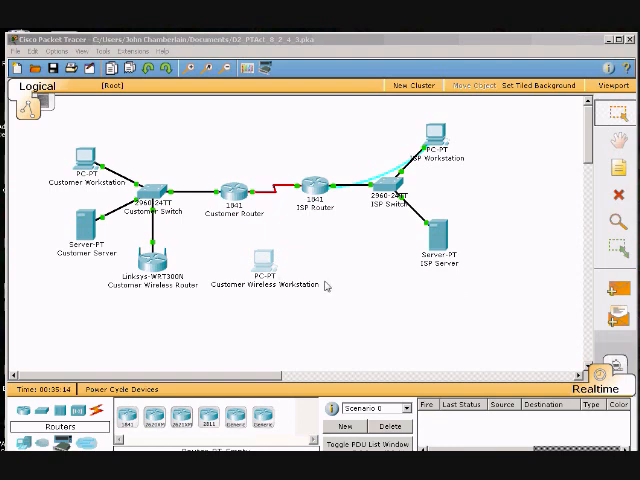
pyautogui.moveTo(298, 298)
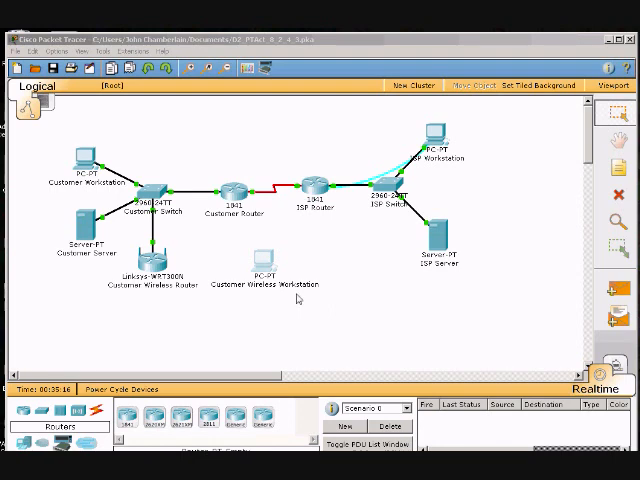
# - Reopen the Customer Wireless Workstation and switch to its Desktop tab
pyautogui.doubleClick(258, 266)
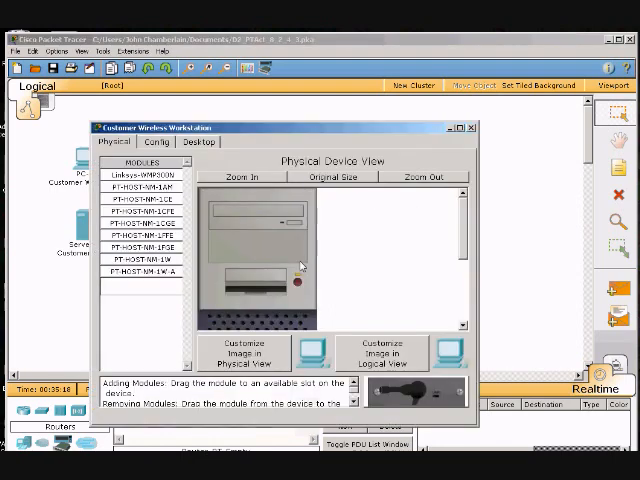
pyautogui.click(156, 142)
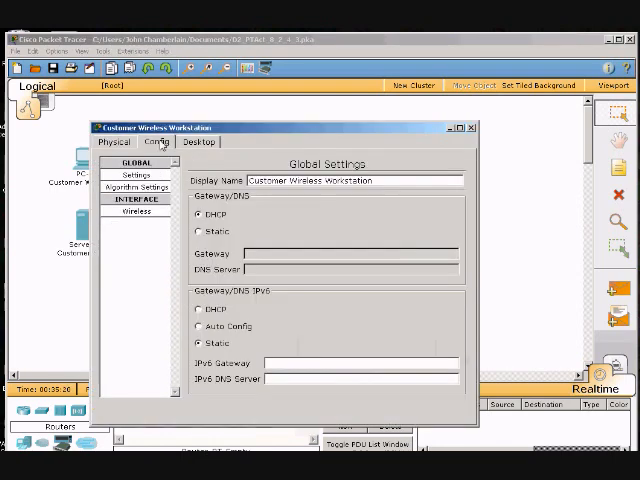
pyautogui.click(198, 142)
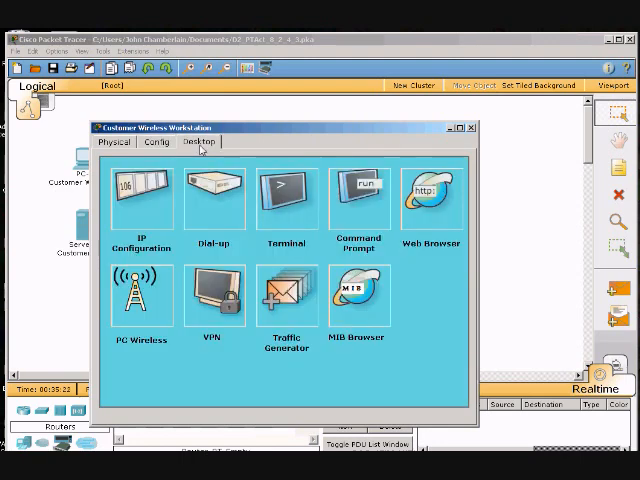
pyautogui.moveTo(326, 234)
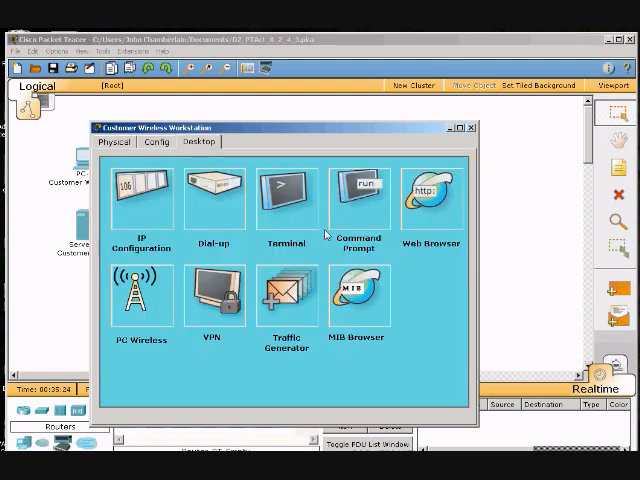
# - Run ipconfig /all in the Command Prompt, showing all addresses as 0.0.0.0
pyautogui.click(360, 195)
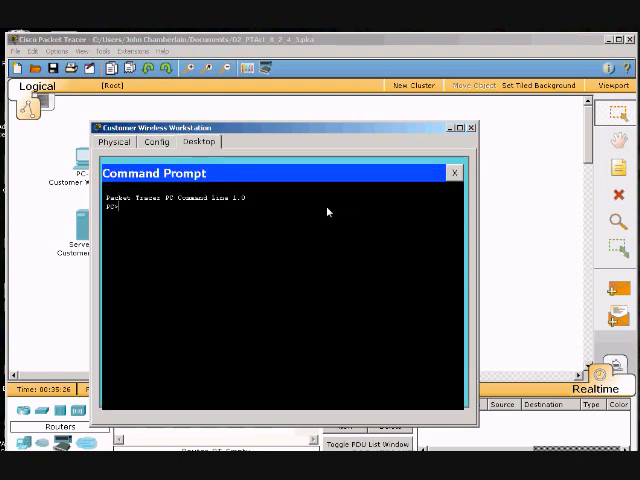
pyautogui.moveTo(388, 211)
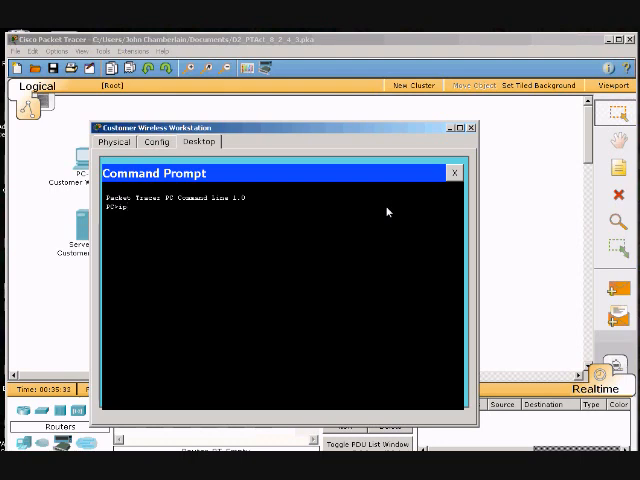
pyautogui.write('ipconfig/all')
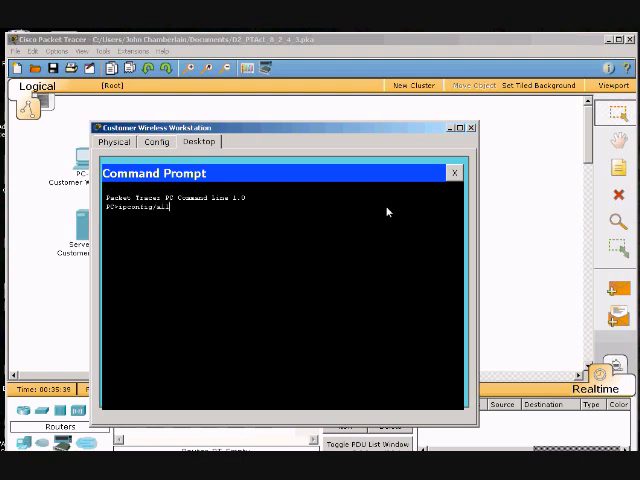
pyautogui.press('Return')
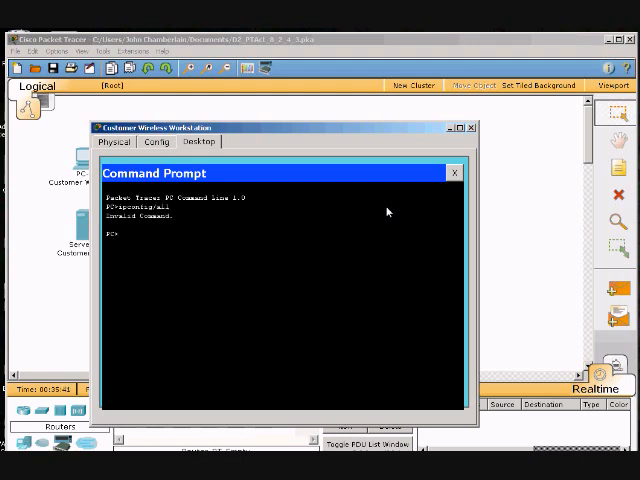
pyautogui.write('ipconfig')
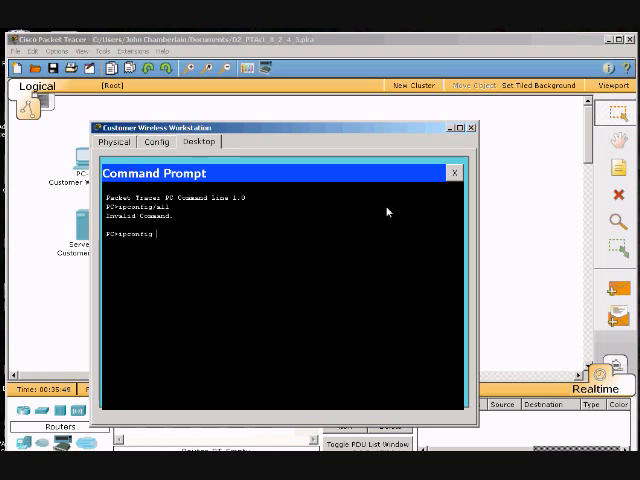
pyautogui.write('/')
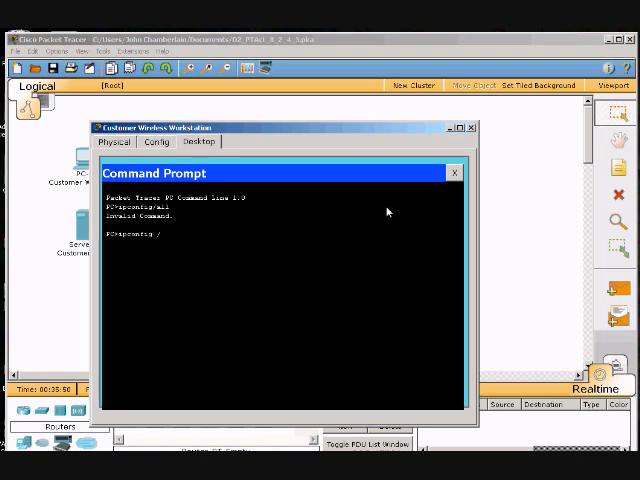
pyautogui.write('/all')
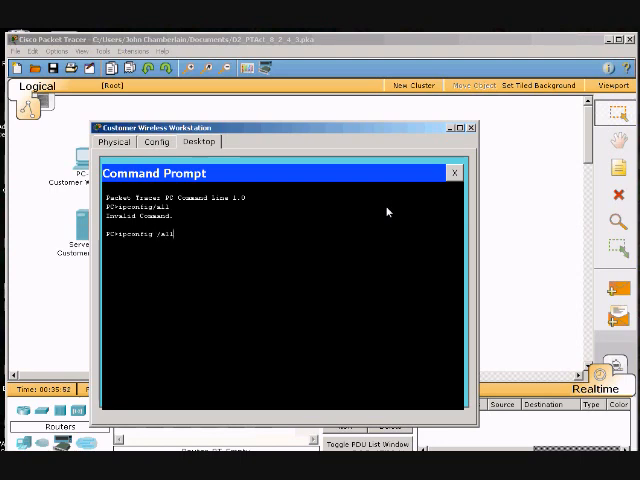
pyautogui.press('Return')
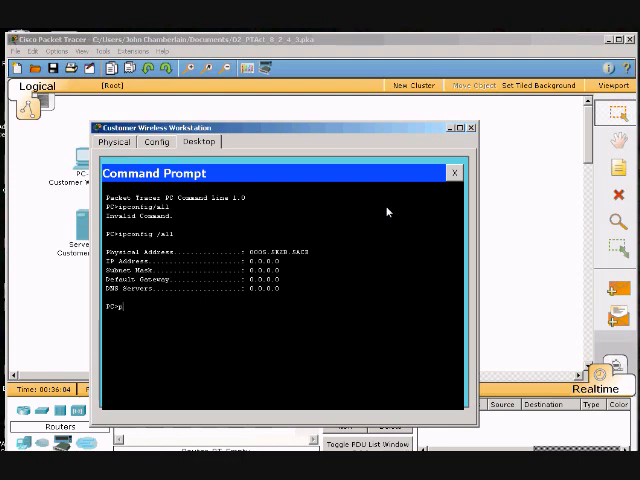
# - Ping a 192.168.2.x address from the workstation's Command Prompt
pyautogui.write('ping')
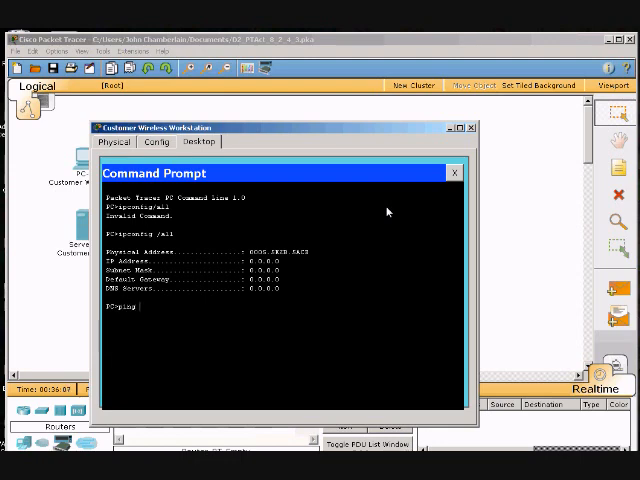
pyautogui.write('192.')
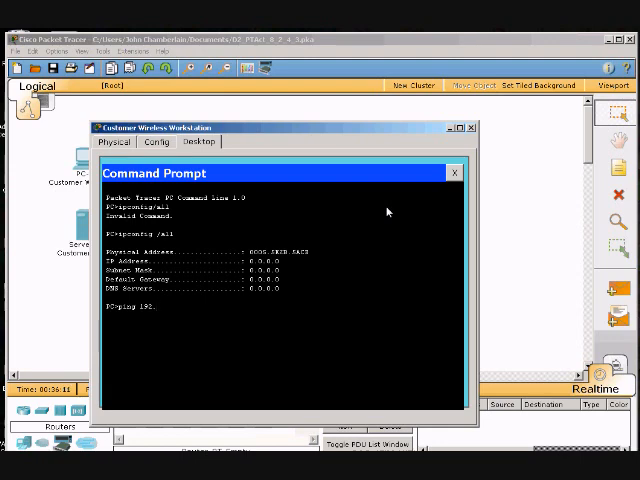
pyautogui.write('168.2.1')
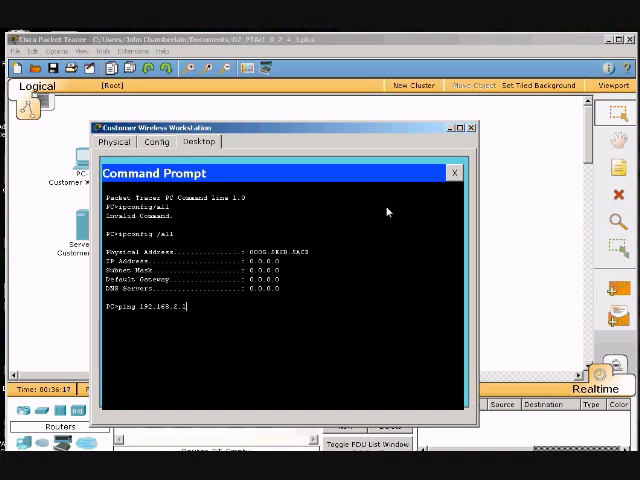
pyautogui.press('Return')
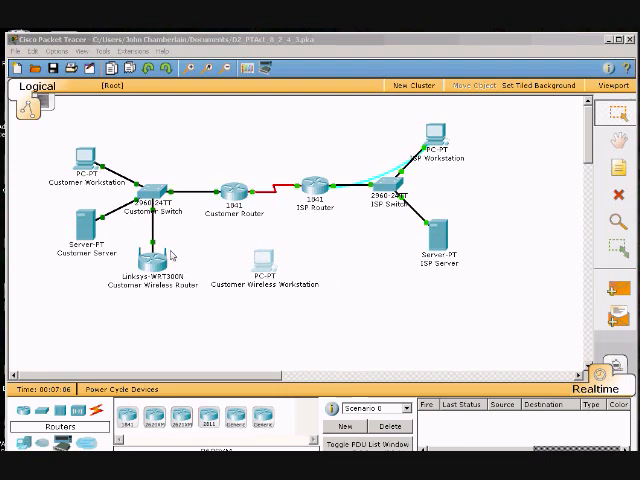
pyautogui.moveTo(300, 271)
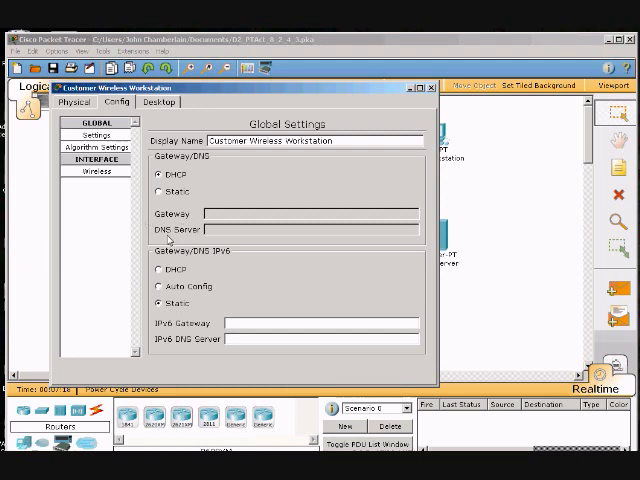
pyautogui.moveTo(288, 247)
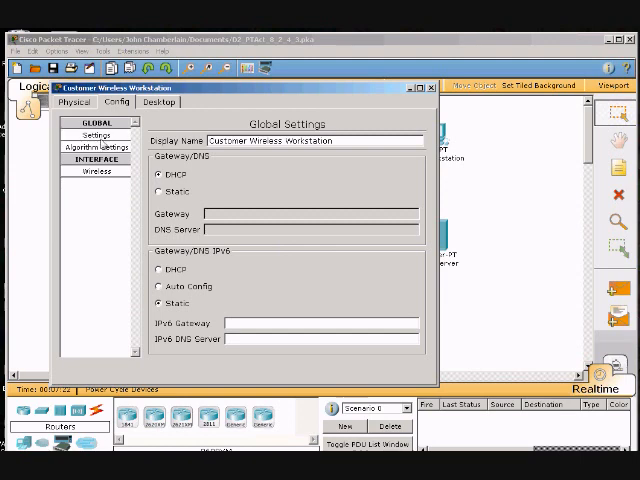
# - Show the workstation's wireless interface settings, scrolling down to its DHCP IP configuration
pyautogui.click(99, 170)
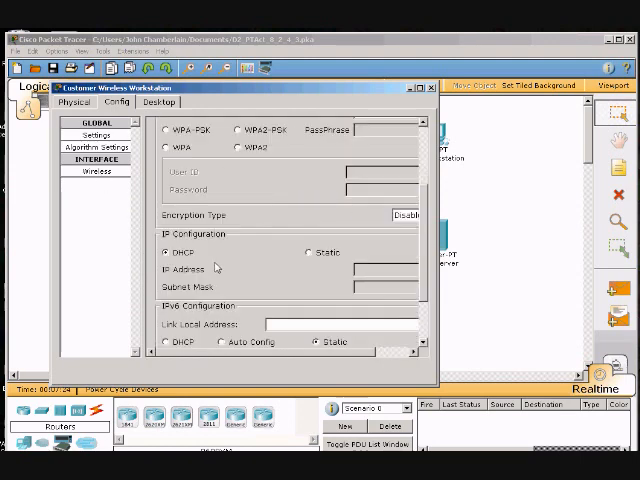
pyautogui.scroll(-3)
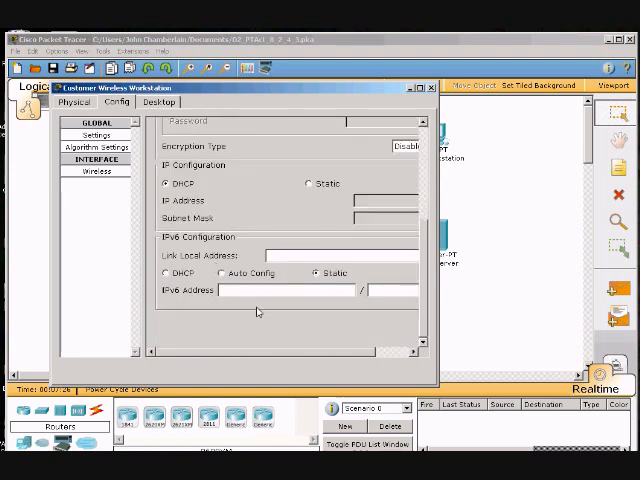